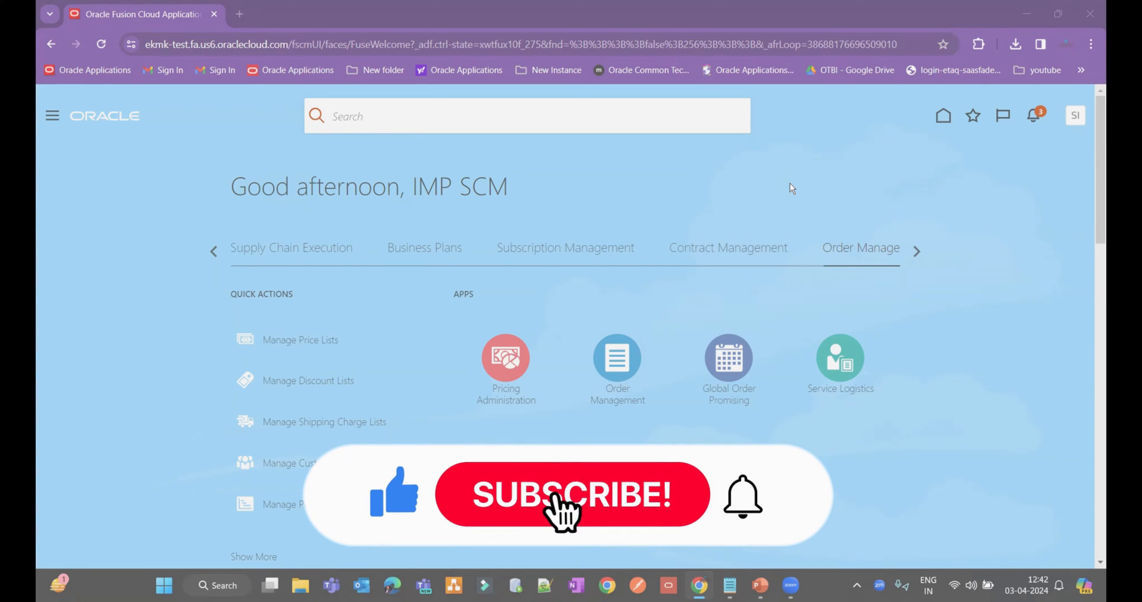
Start a new sales order from the Order Management work area.
click(572, 494)
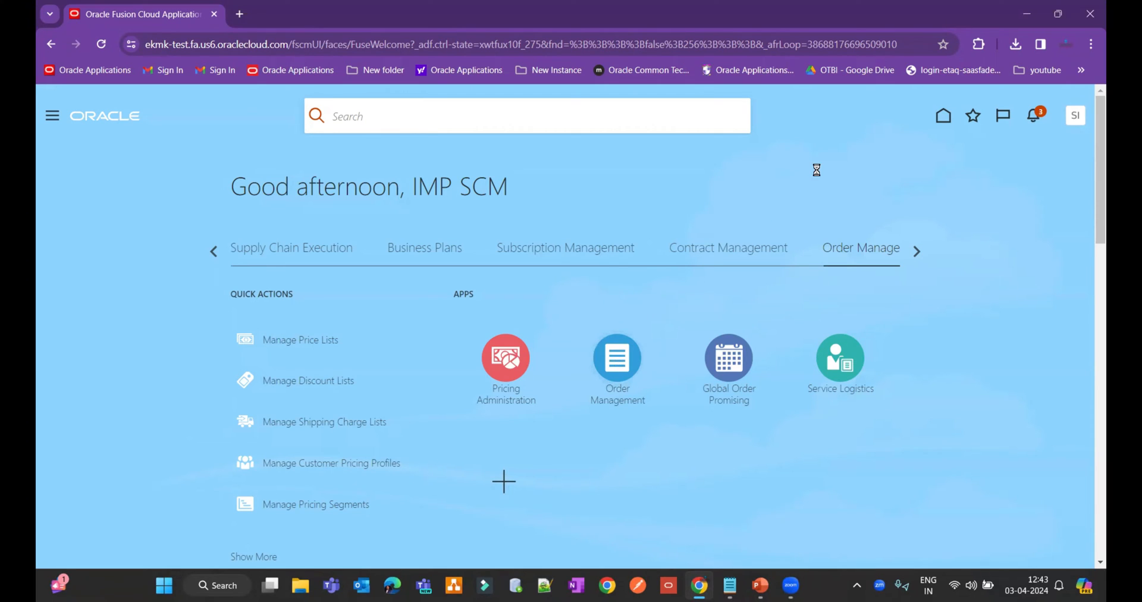
click(617, 357)
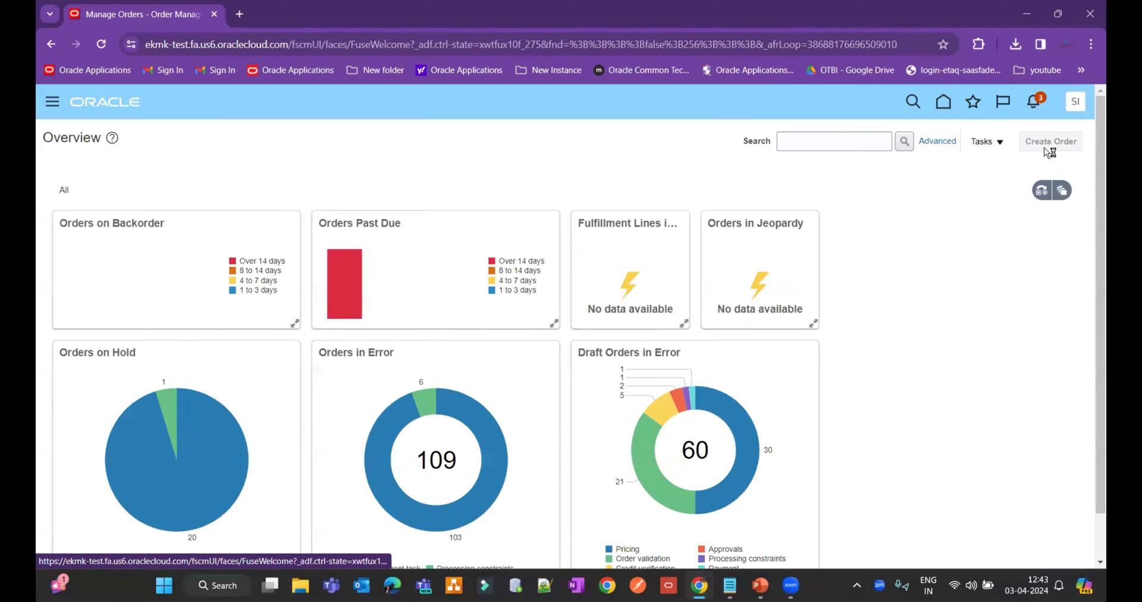
click(1051, 141)
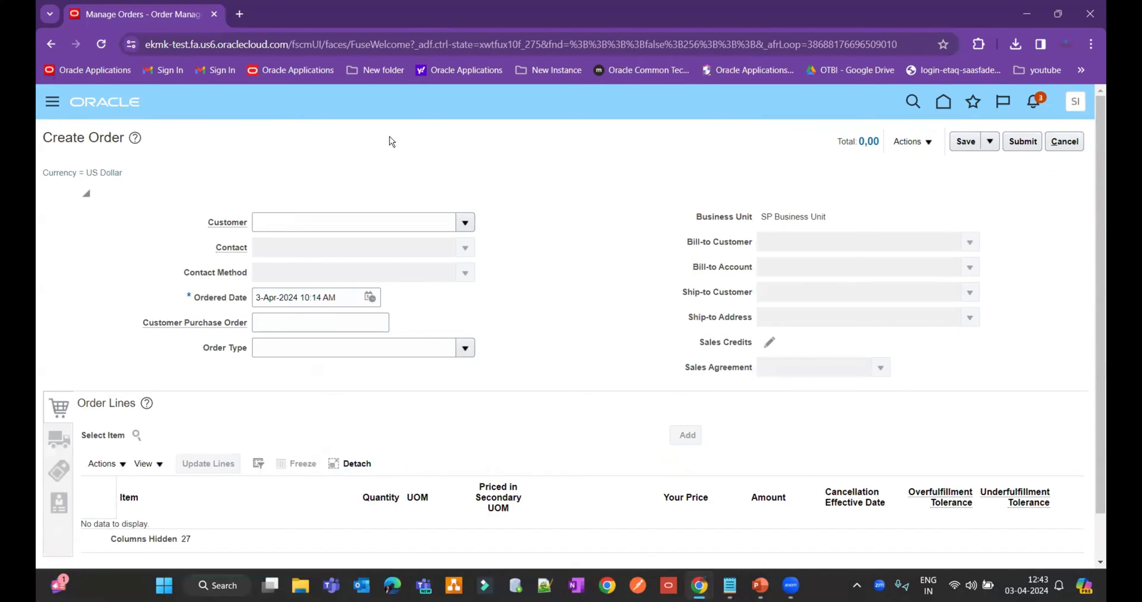
Set the customer to SP Gurgaon and the order type to B2B Business.
text(SP)
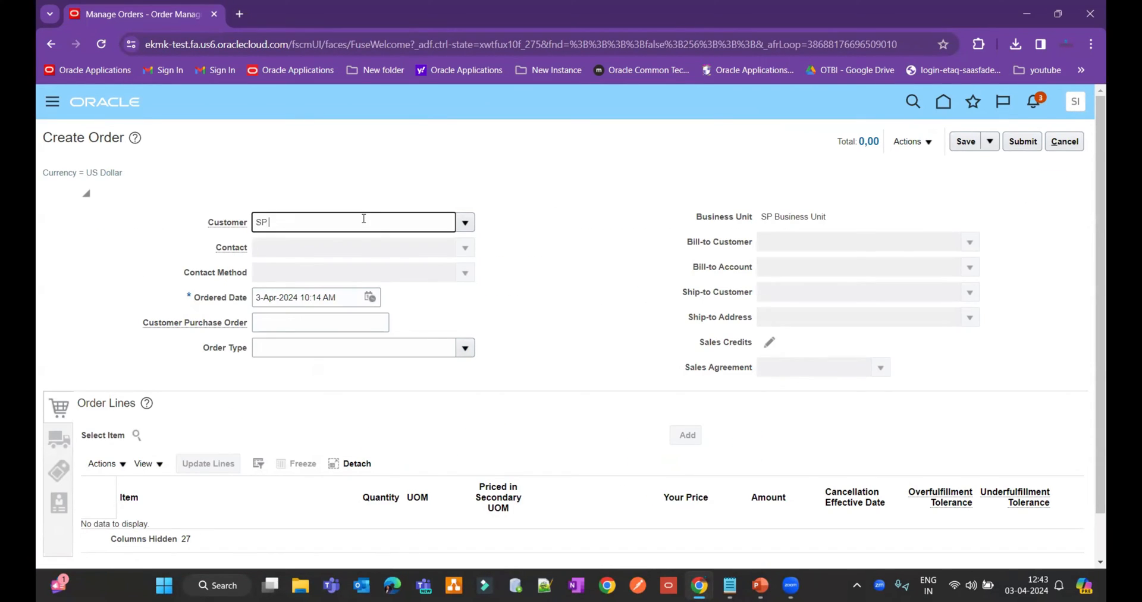
text(SP)
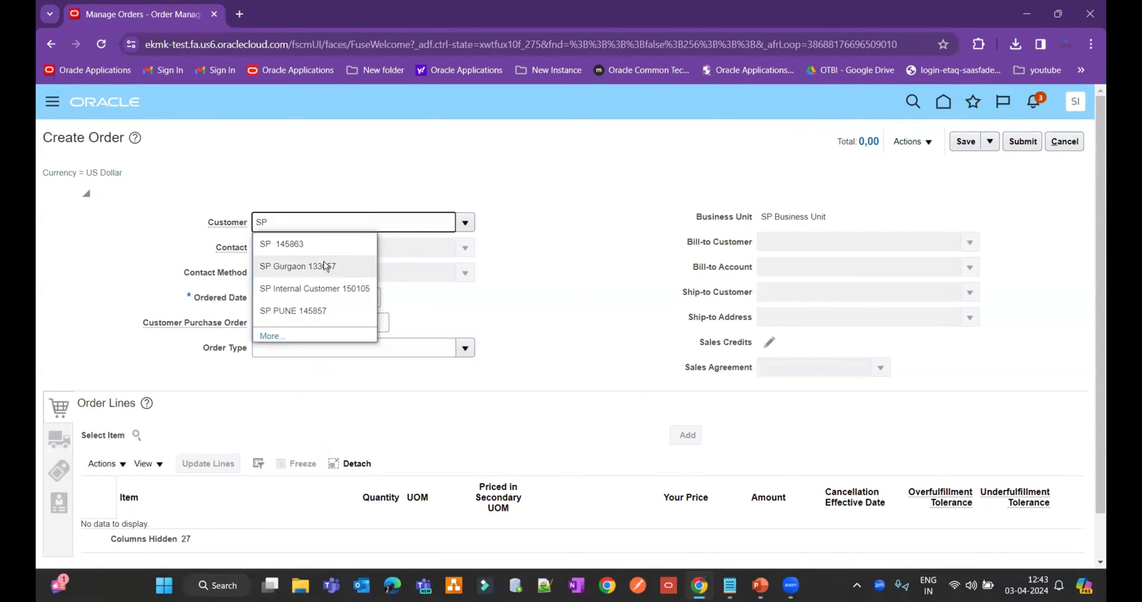
click(297, 267)
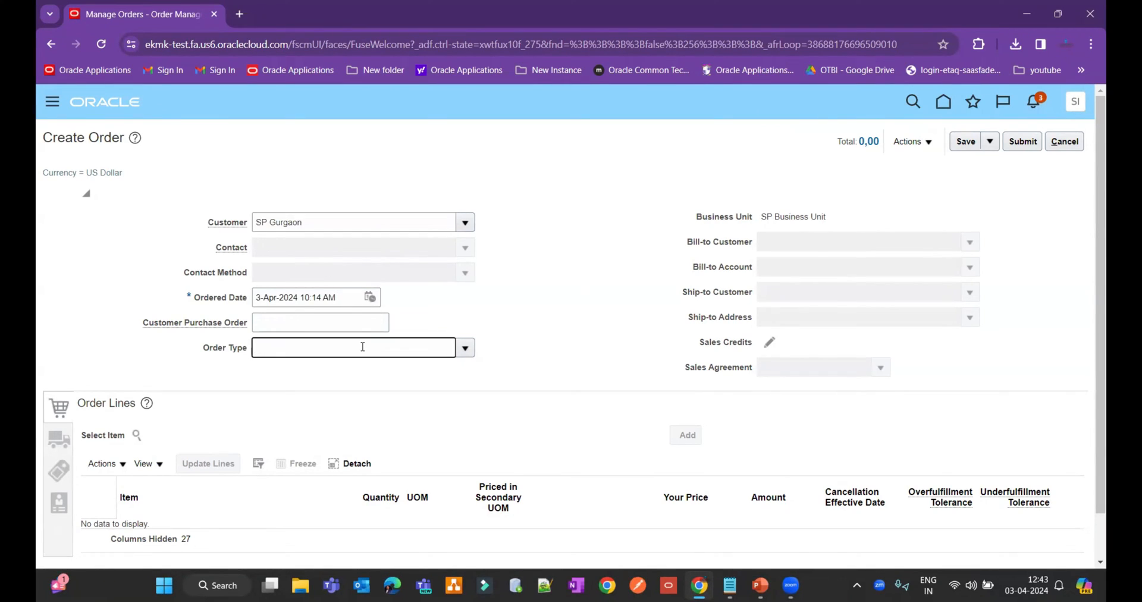
text(B2B Business)
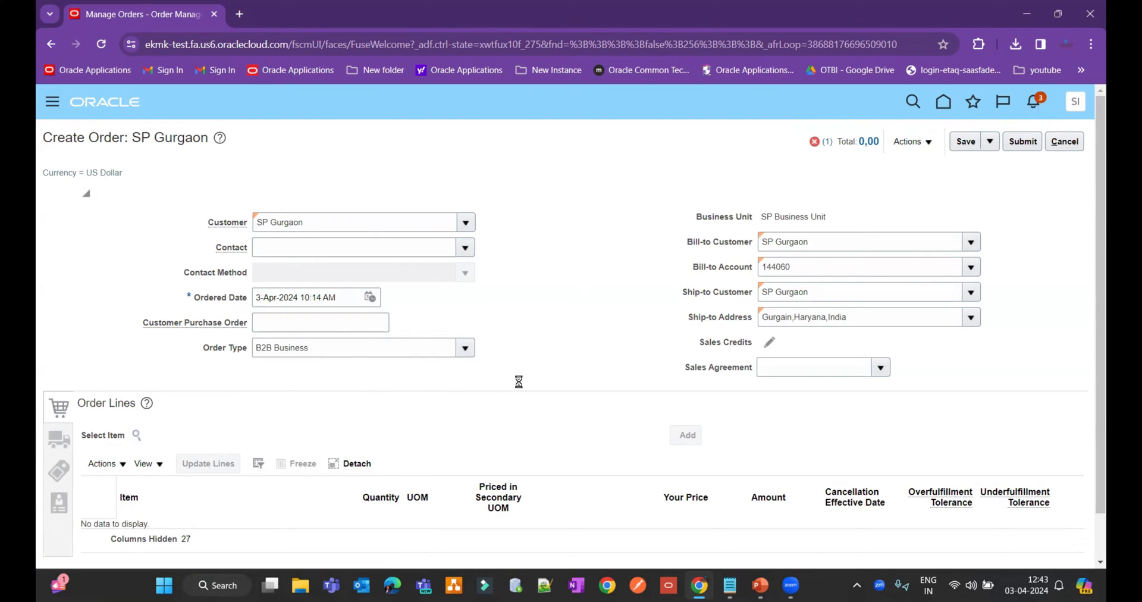
Search the item catalog for Lot and select LOT0002 Lot Control.
click(103, 436)
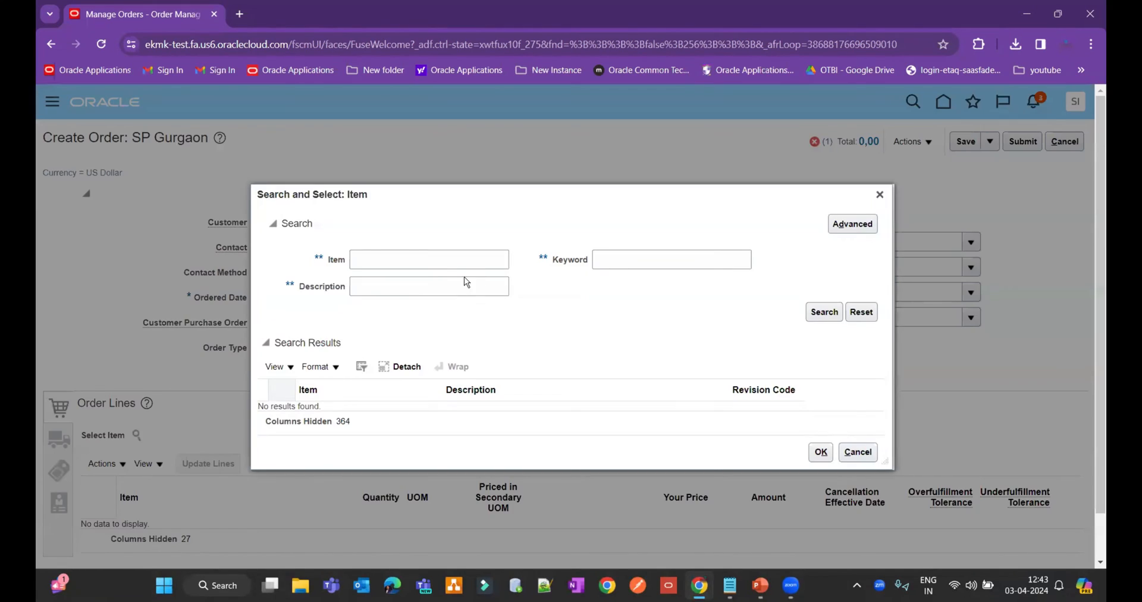
text(Lot)
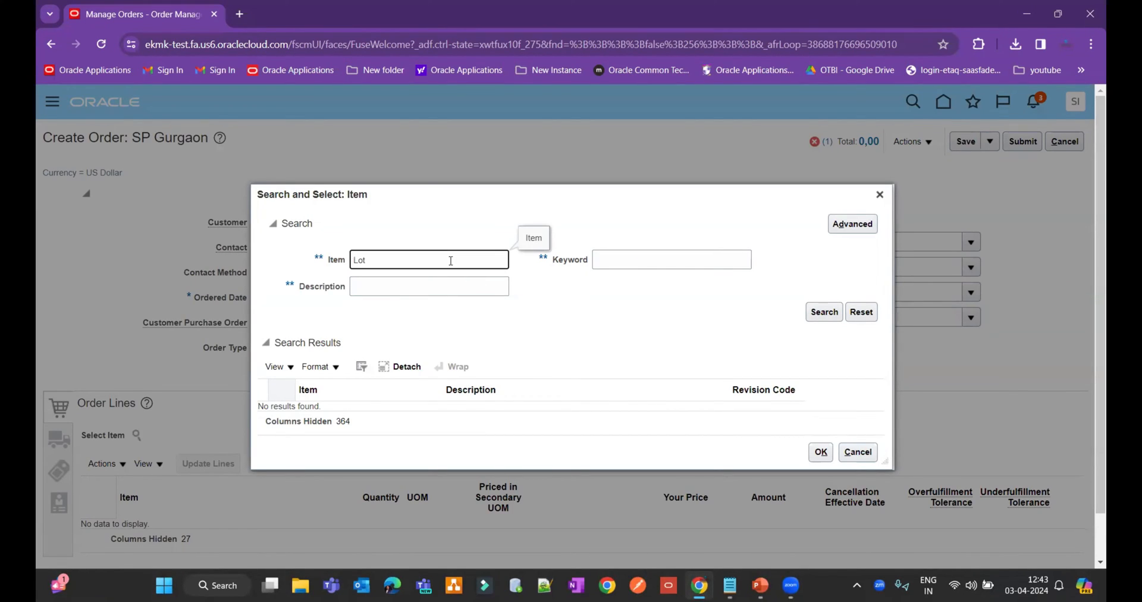
mouse_move(528, 356)
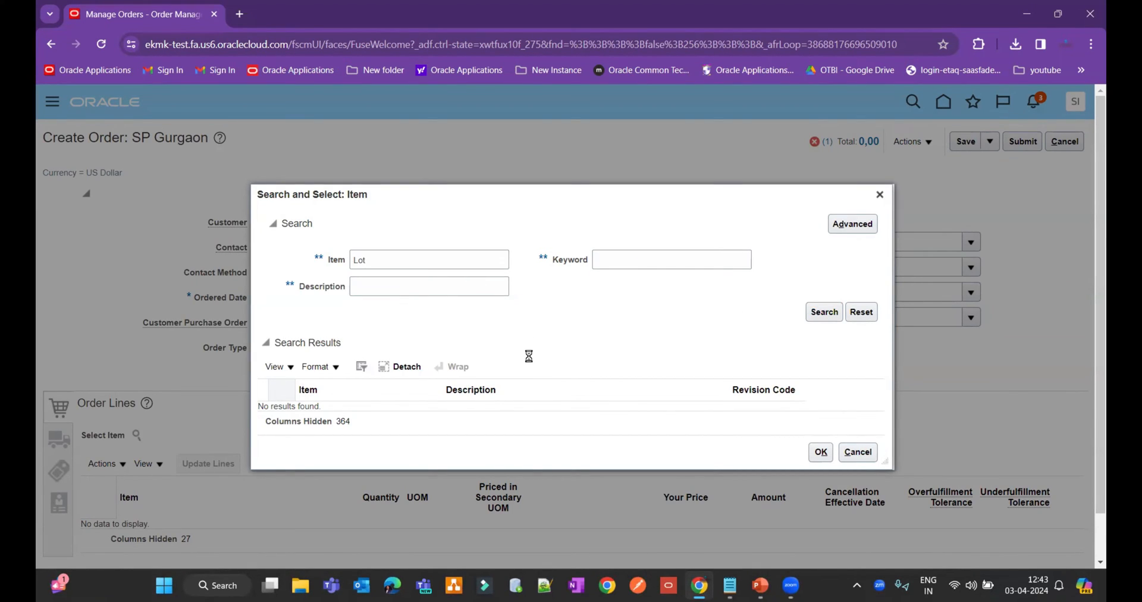
click(824, 311)
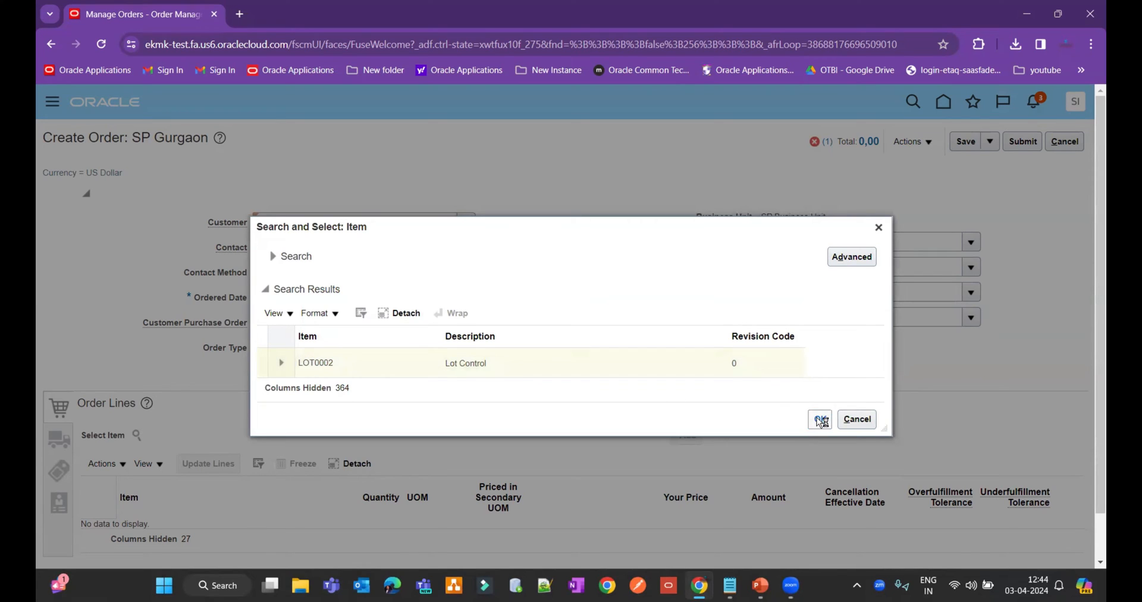
click(820, 419)
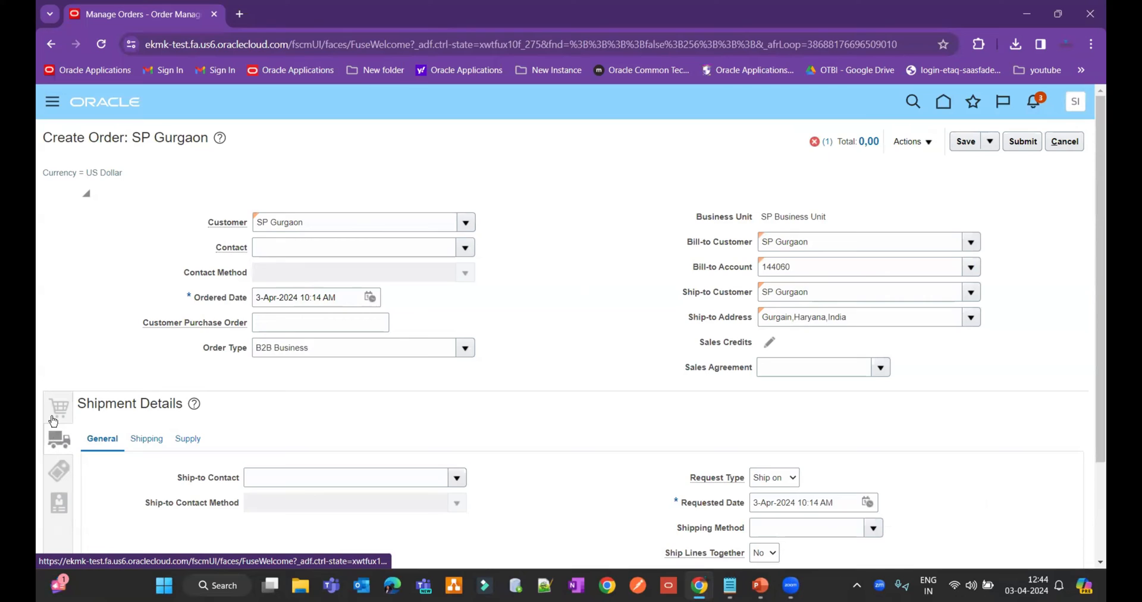
Add LOT0002 as an order line of quantity 1, bringing the total to 10,00.
click(58, 408)
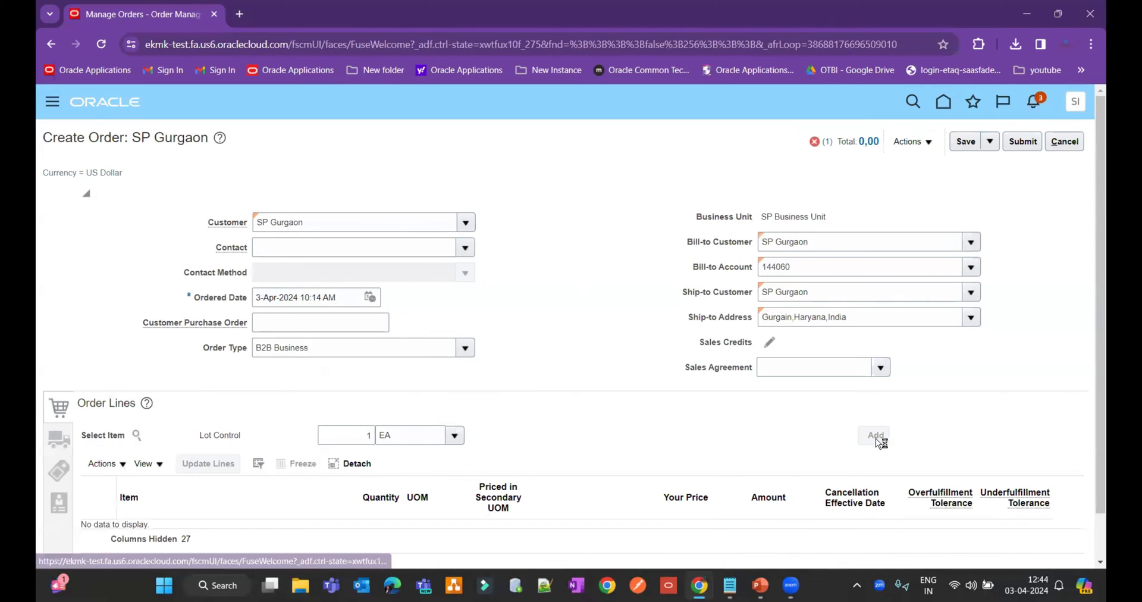
click(875, 436)
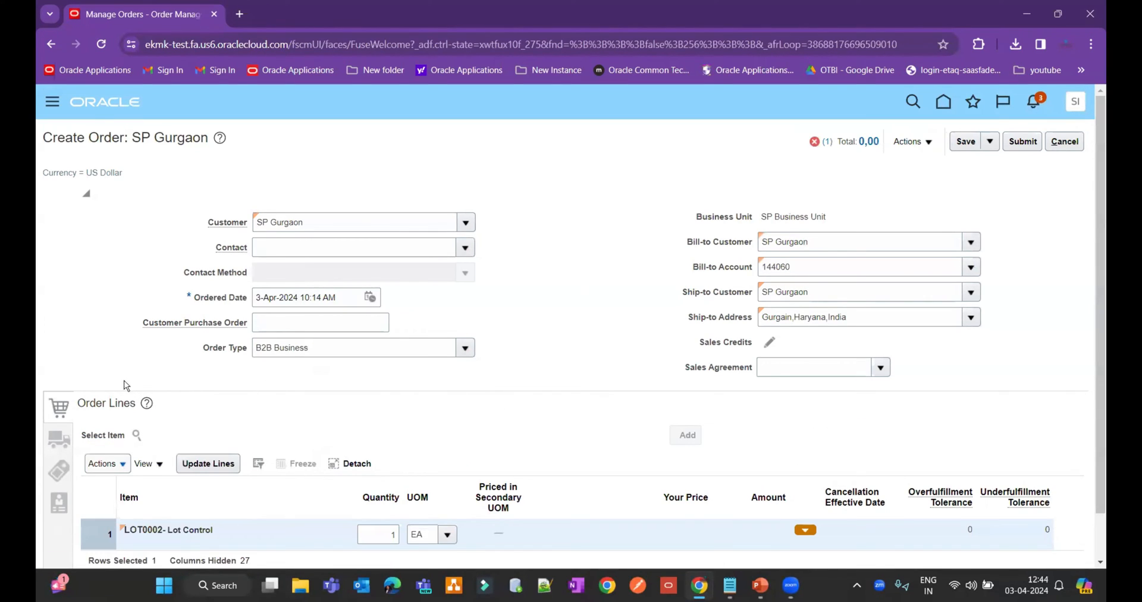
click(909, 140)
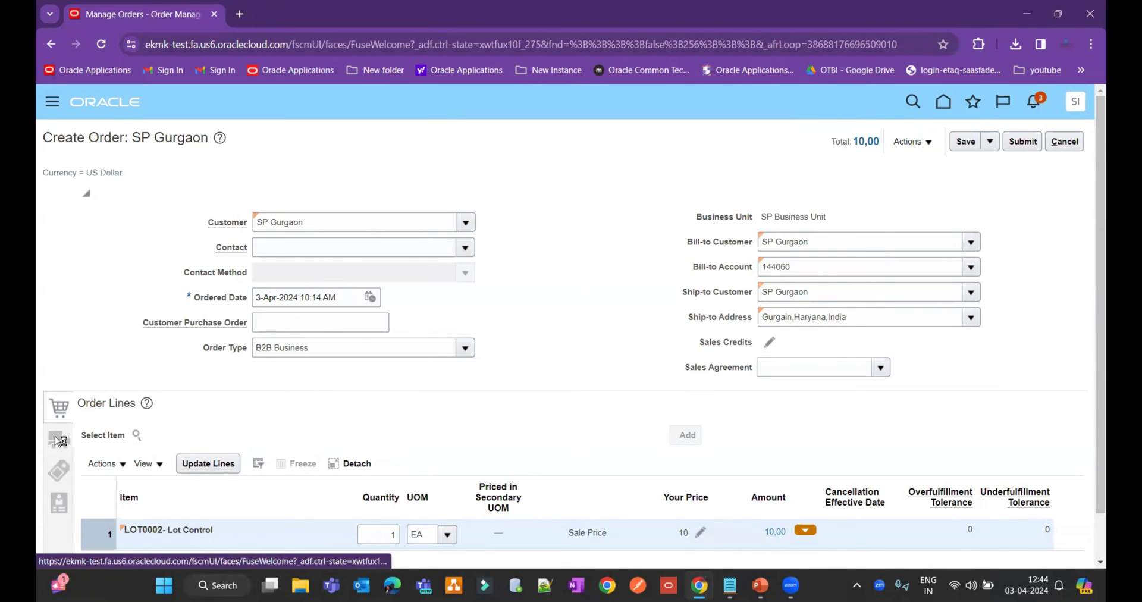
Show the line's shipment supply details with the warehouse left blank.
click(59, 440)
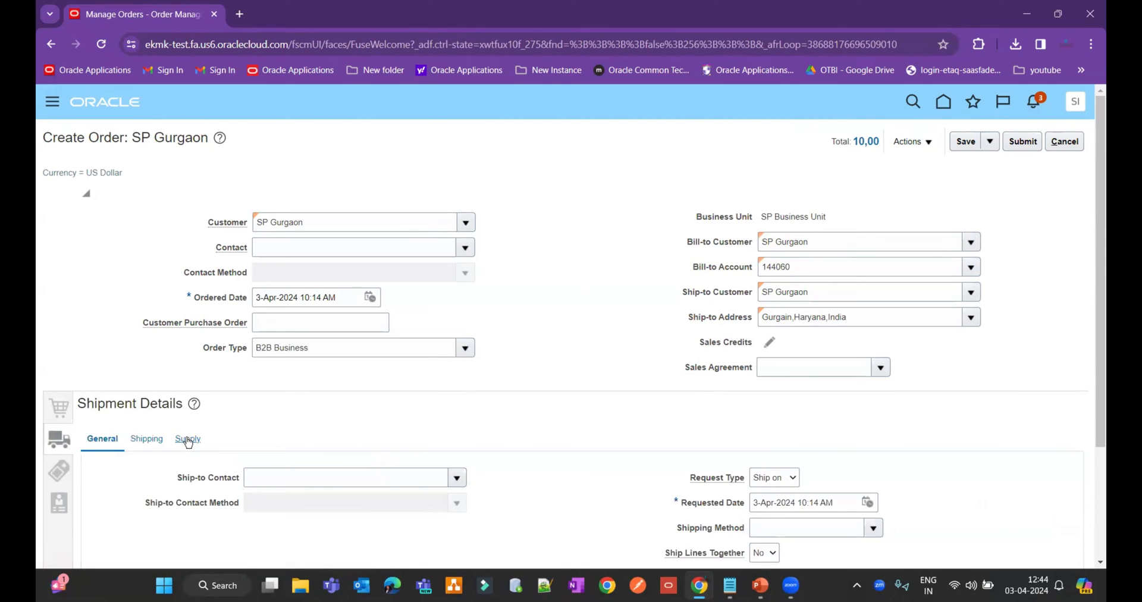
click(187, 438)
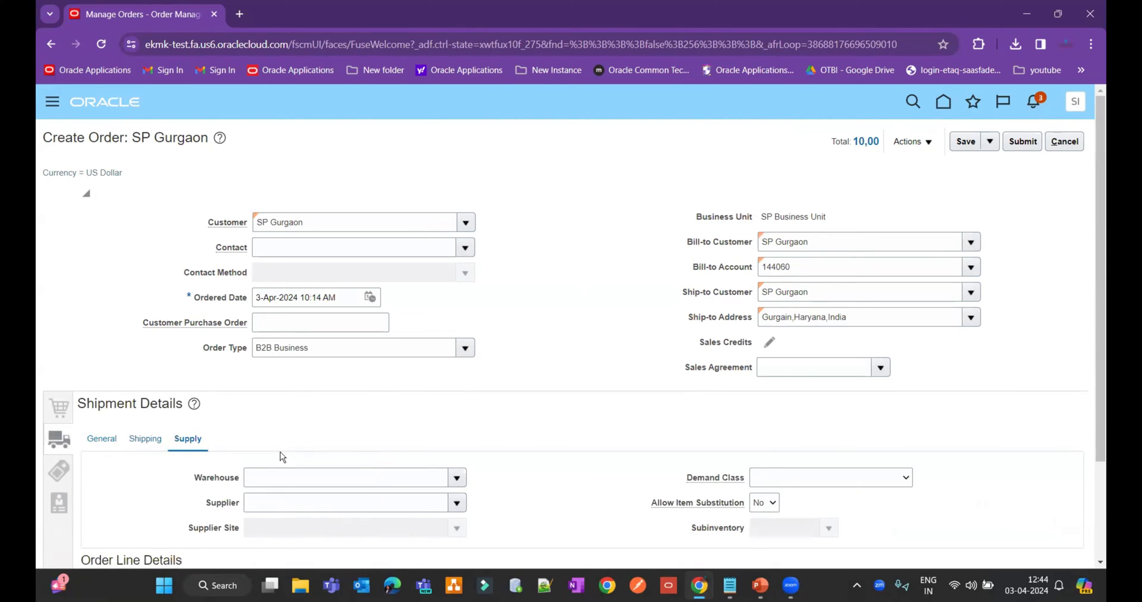
mouse_move(273, 528)
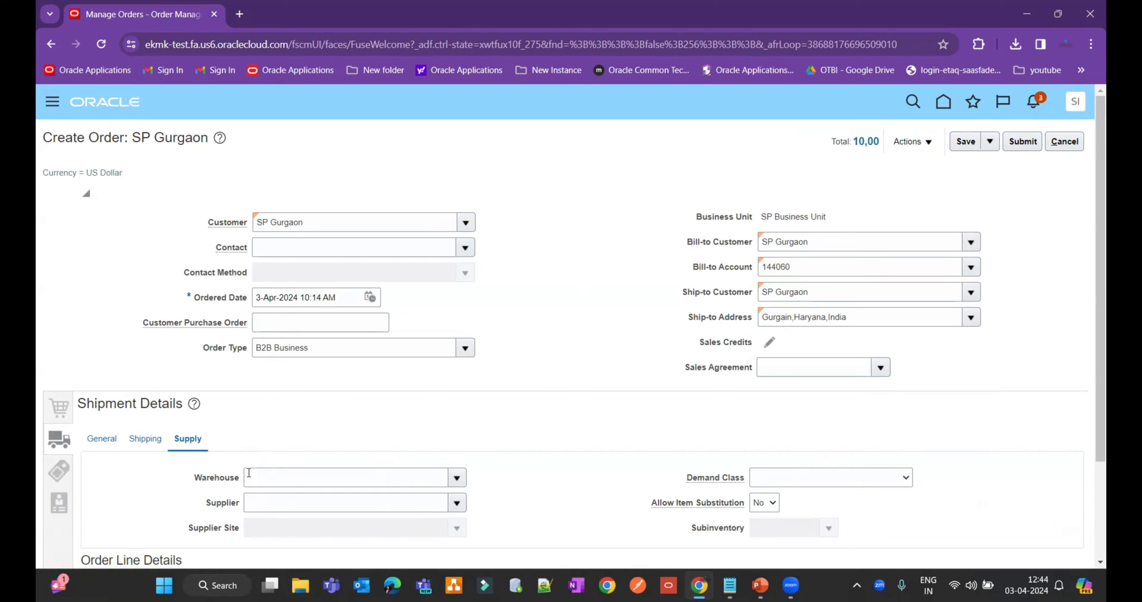
mouse_move(373, 469)
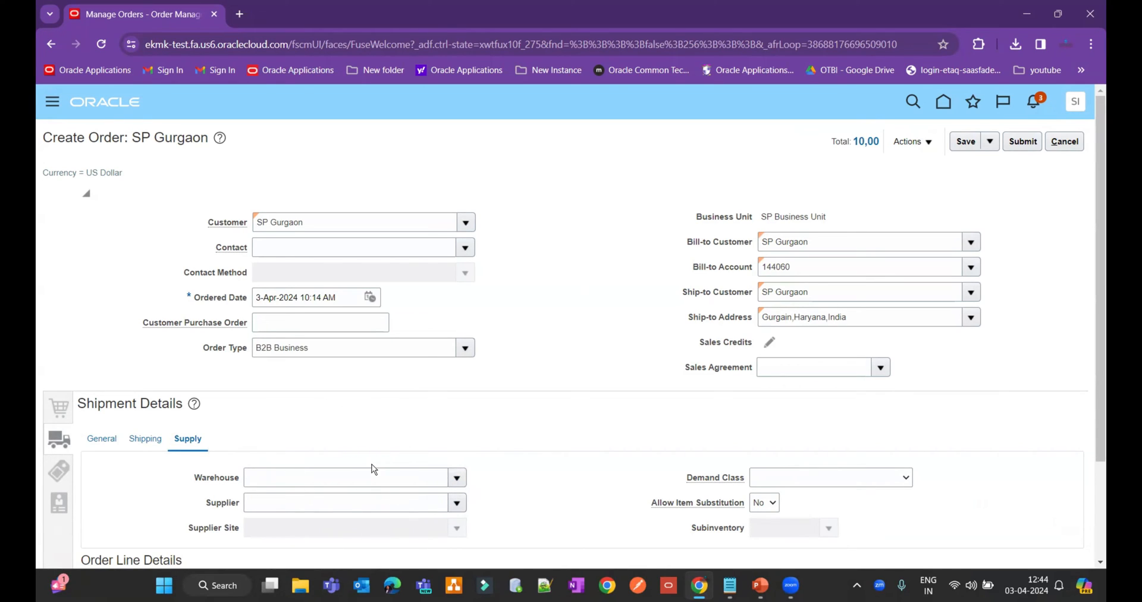
mouse_move(340, 381)
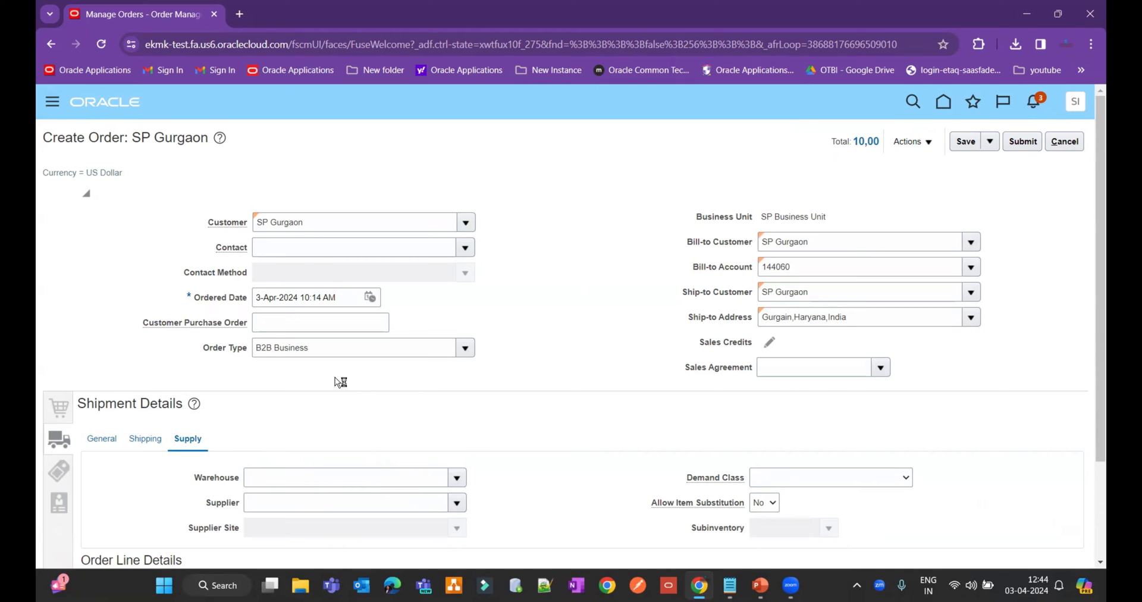
mouse_move(309, 375)
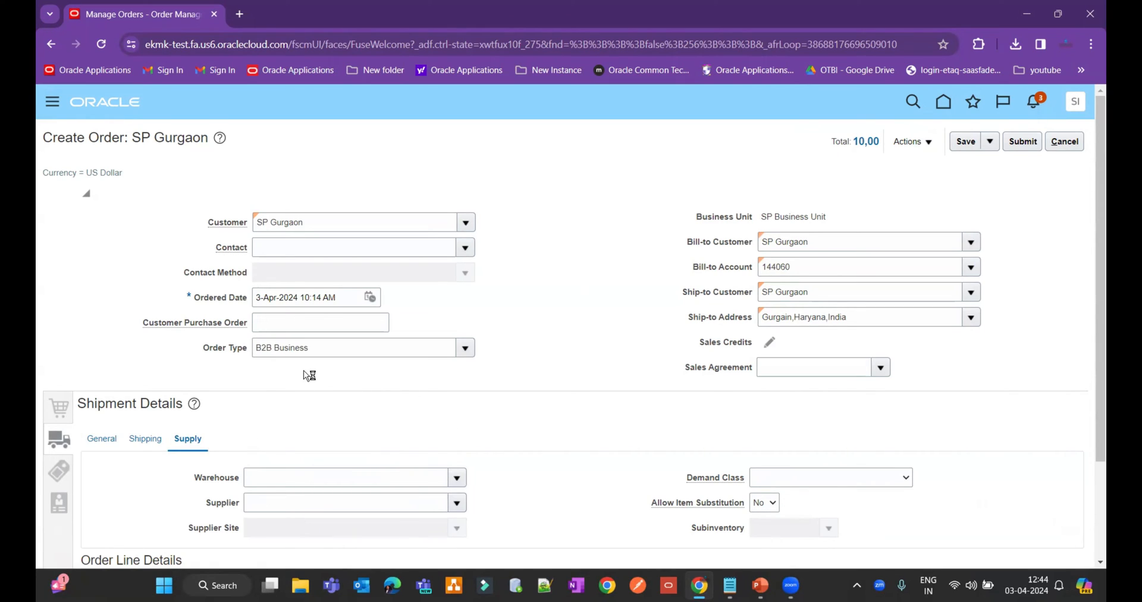
mouse_move(813, 195)
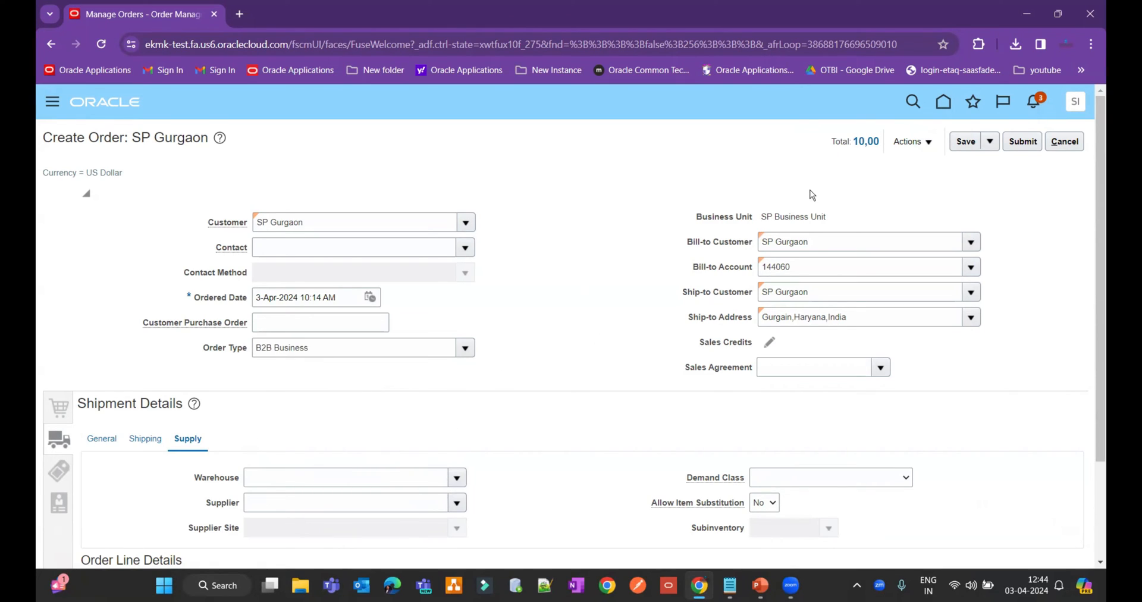
mouse_move(400, 374)
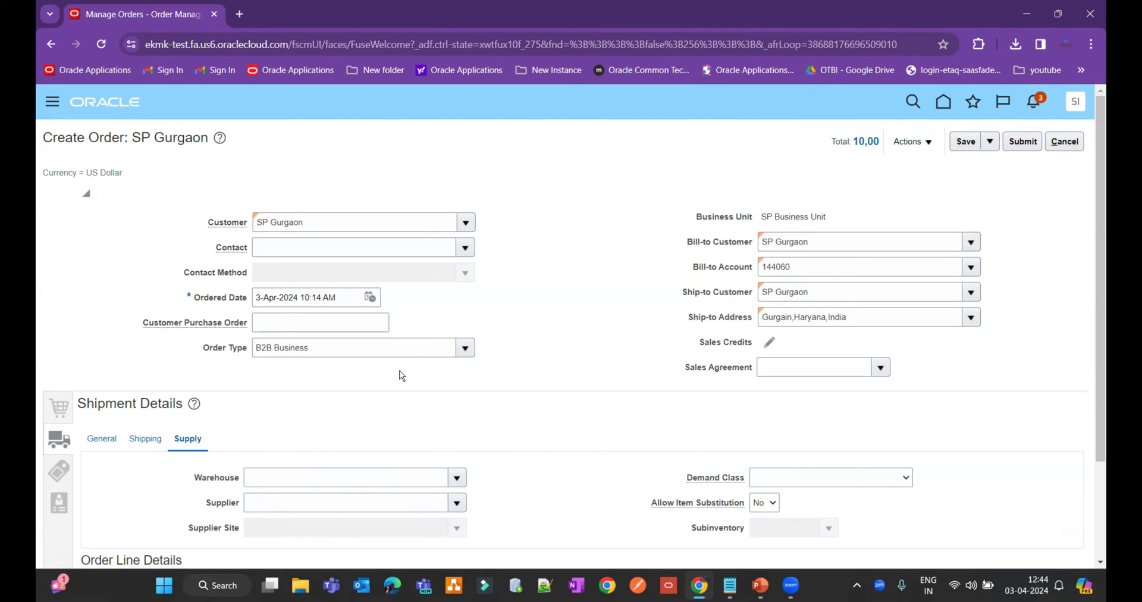
mouse_move(379, 380)
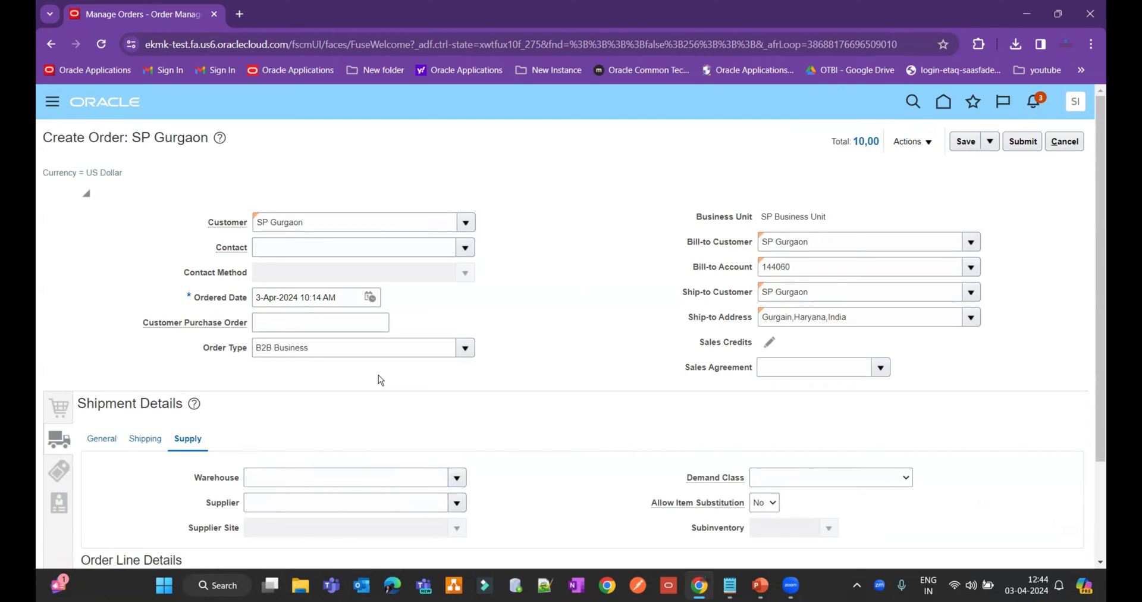
mouse_move(441, 423)
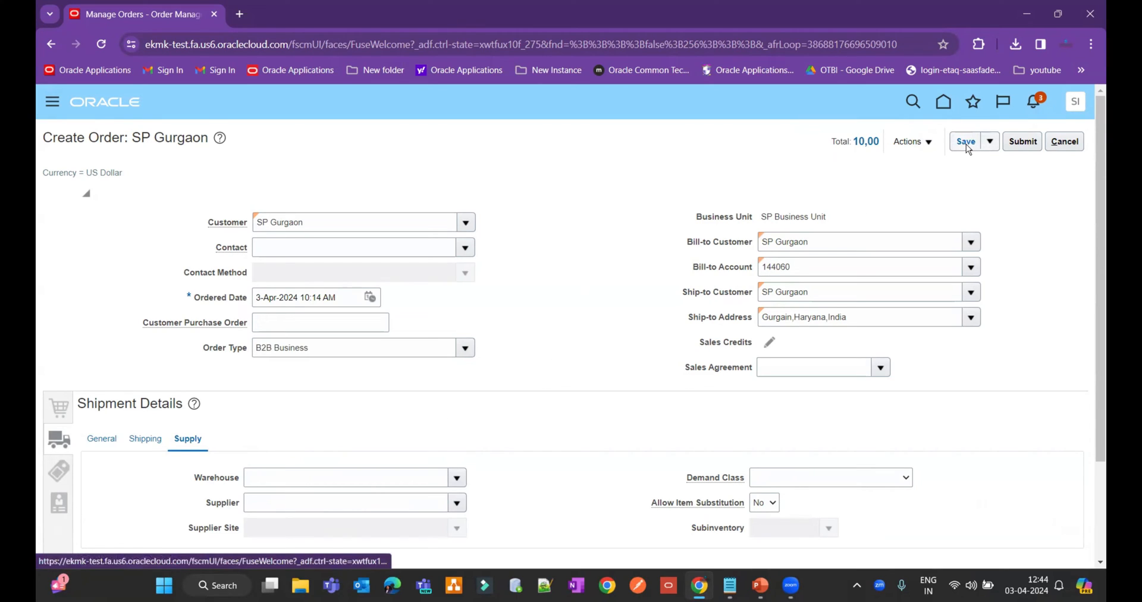
Save the order as draft 6613, defaulting warehouse SP0001 - SP Gurgaon.
click(966, 141)
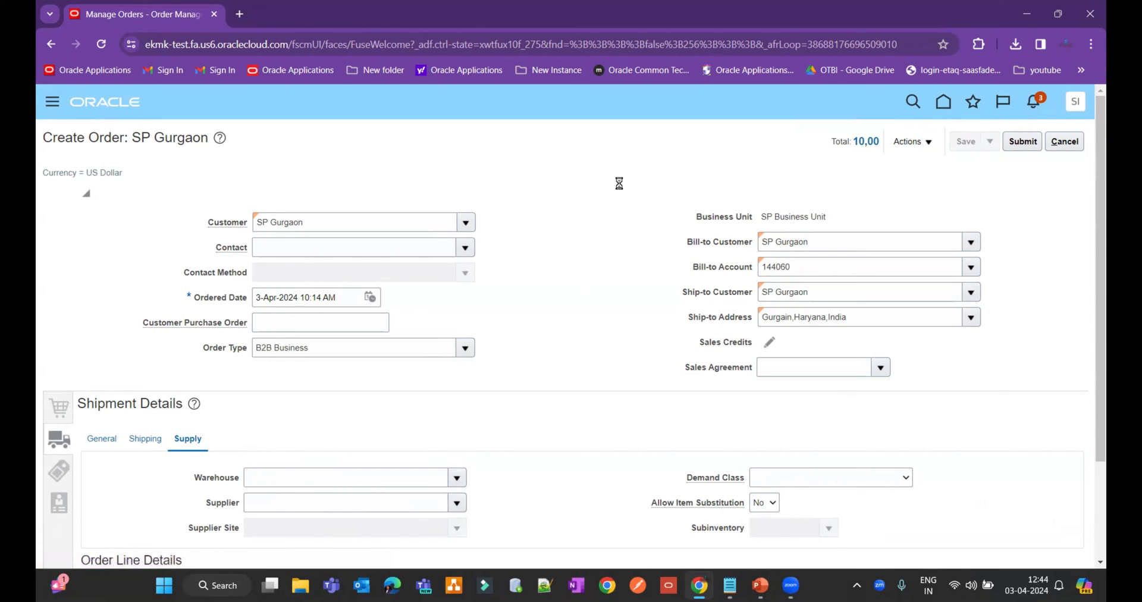
click(965, 142)
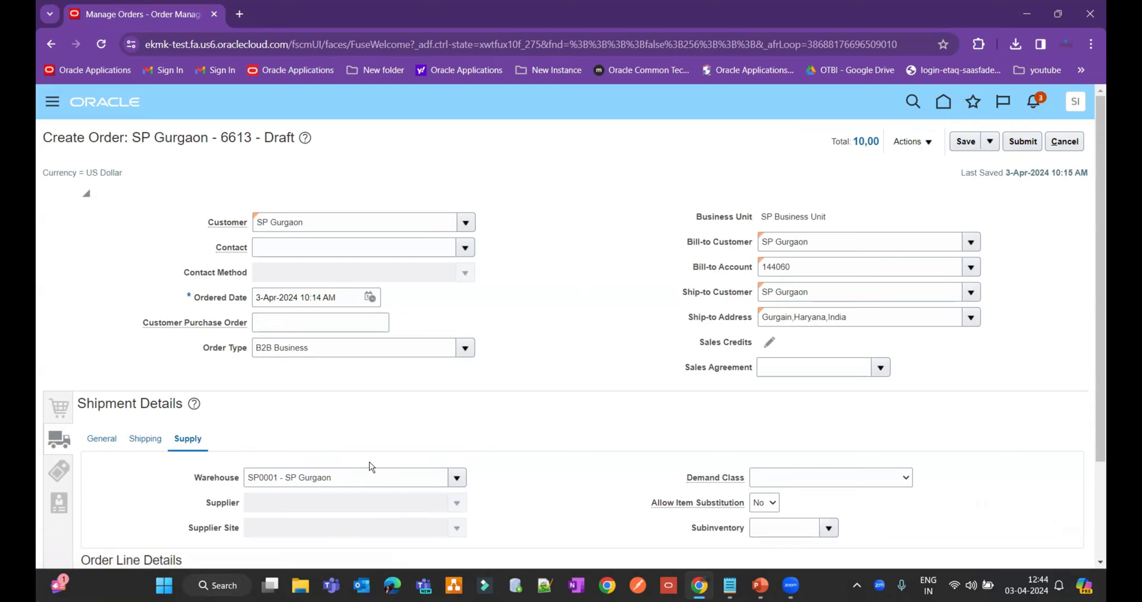
mouse_move(315, 527)
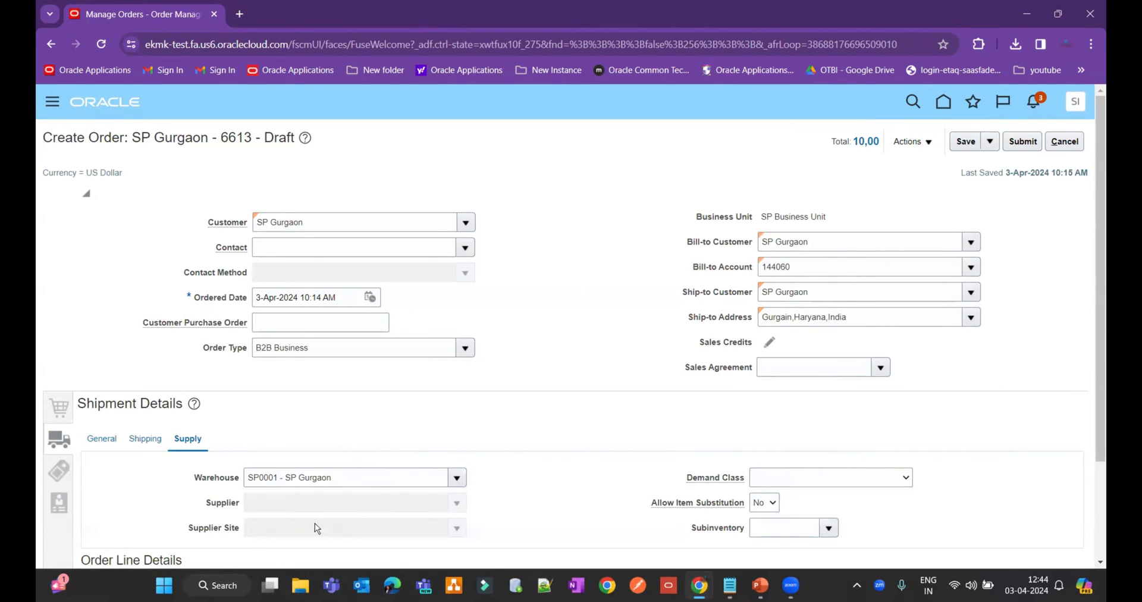
mouse_move(307, 441)
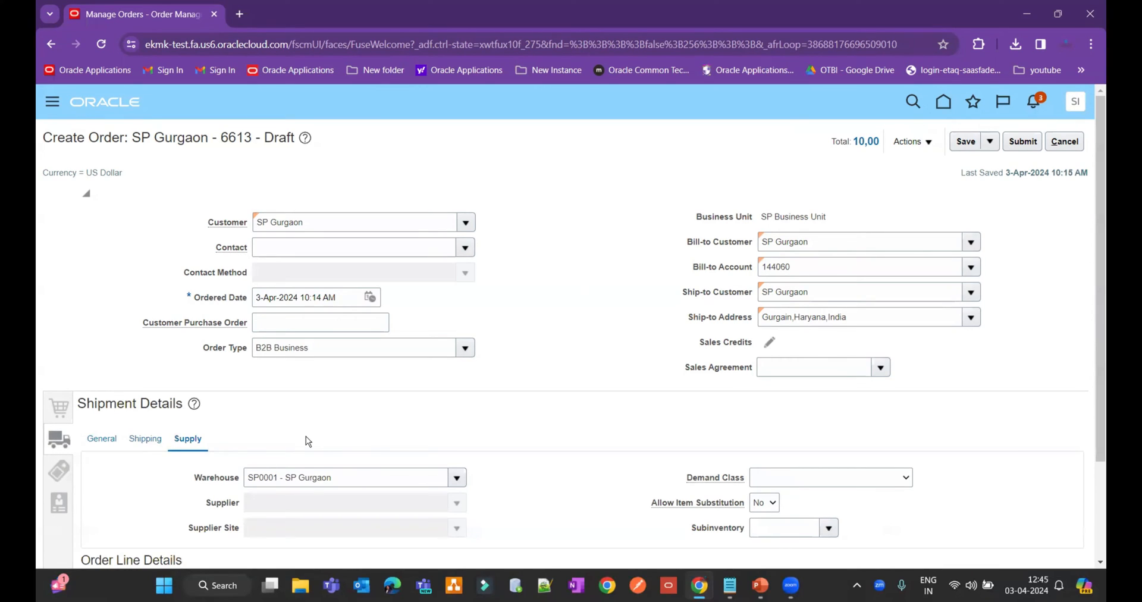
mouse_move(927, 172)
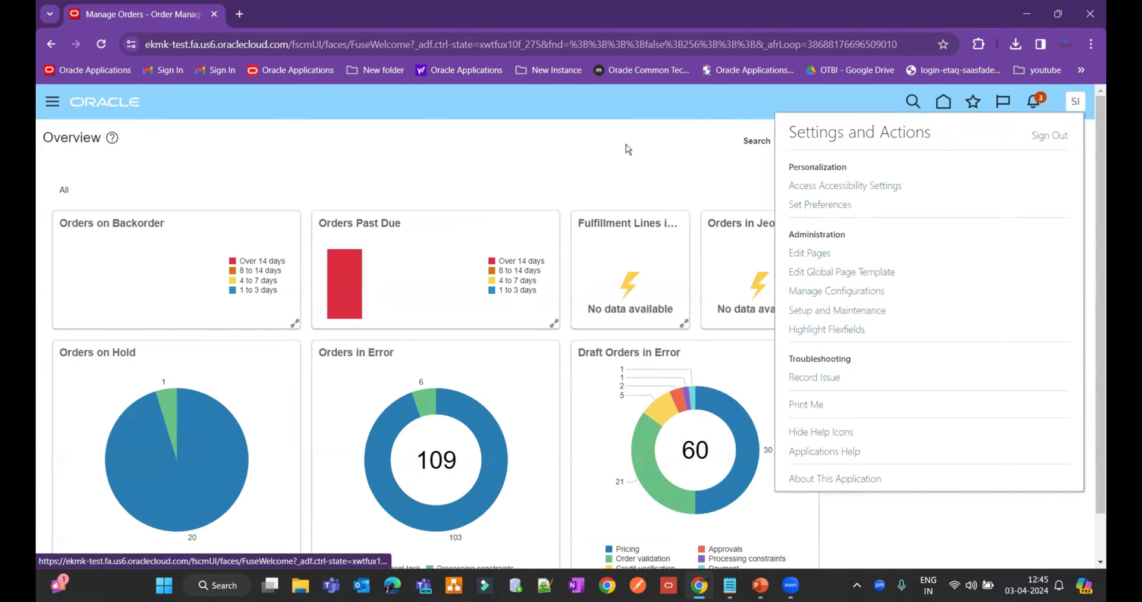
Go to Setup and Maintenance from the Settings and Actions menu.
click(625, 150)
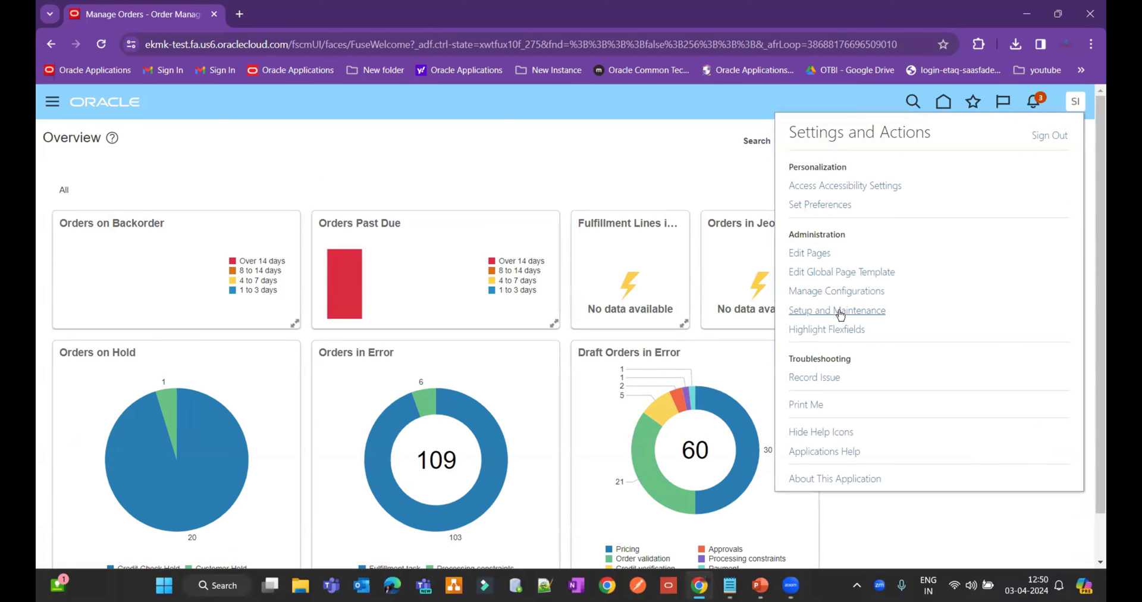
click(837, 310)
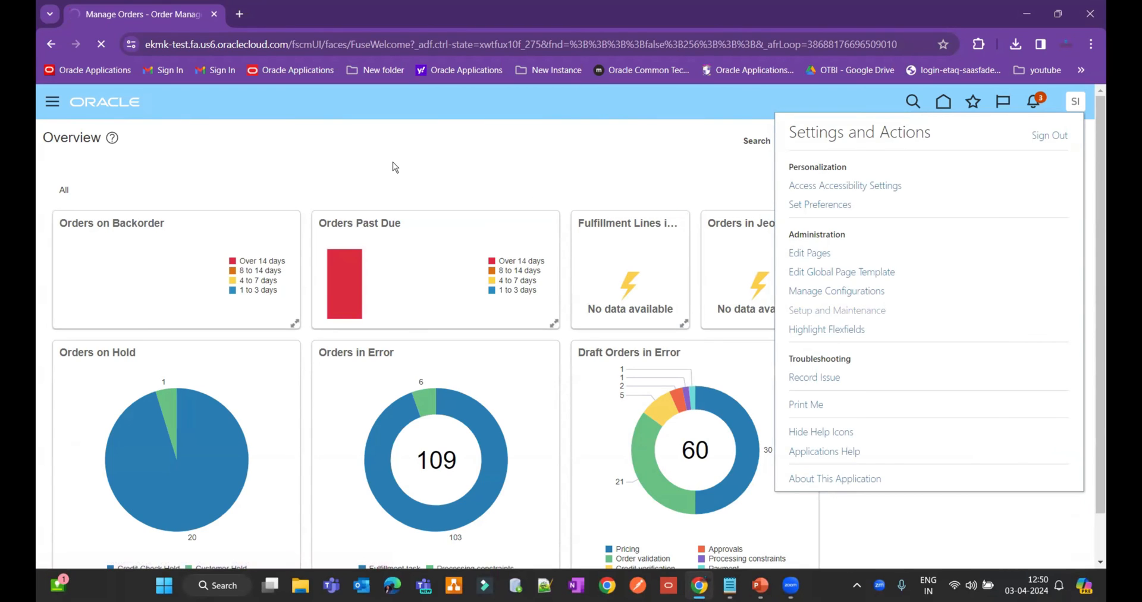
mouse_move(700, 191)
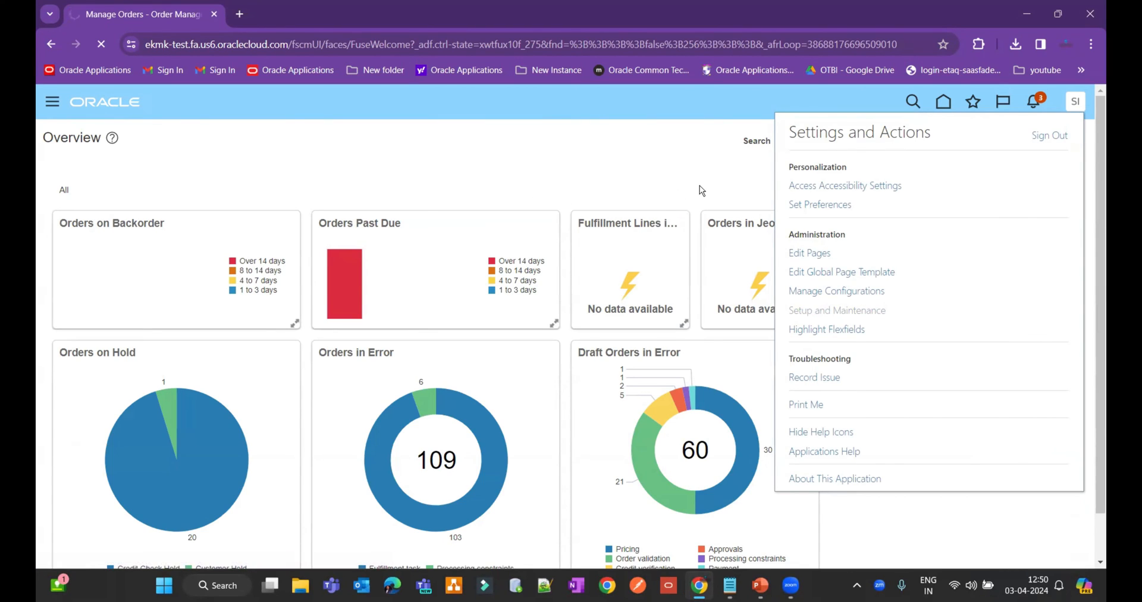
Search setup tasks for %manage%Order%Exte%, listing Manage Order Management Extensions.
click(836, 309)
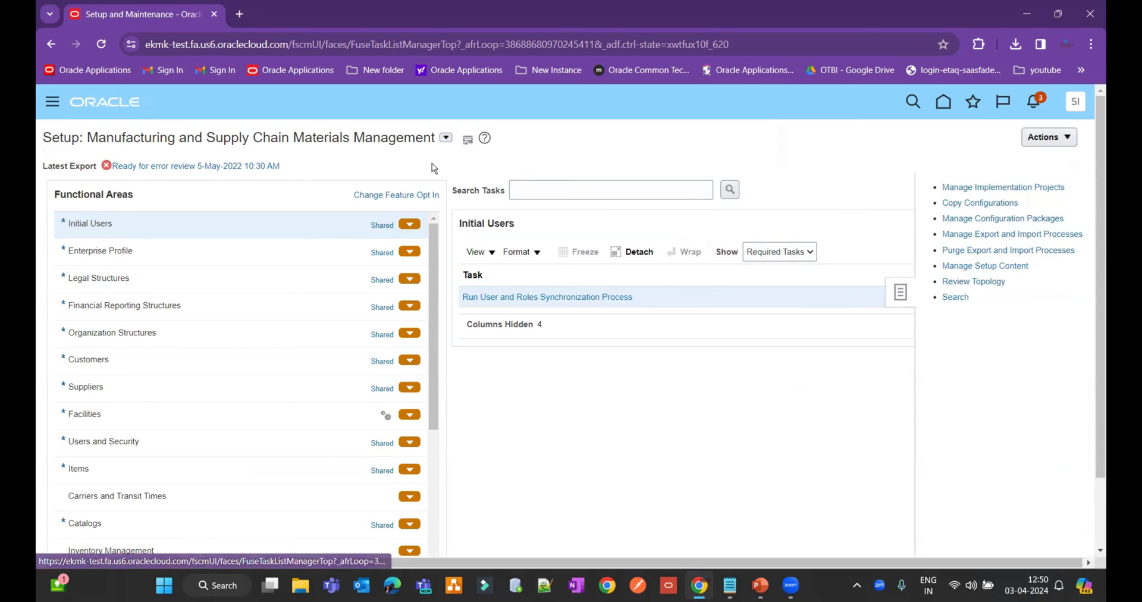
click(956, 296)
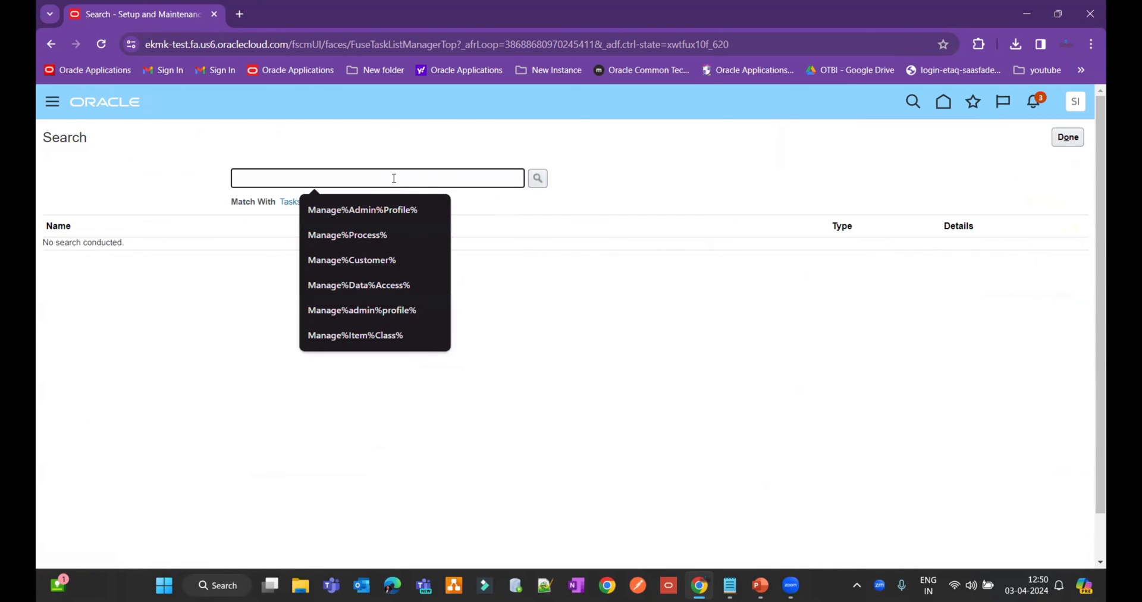
text(%manage%Orde)
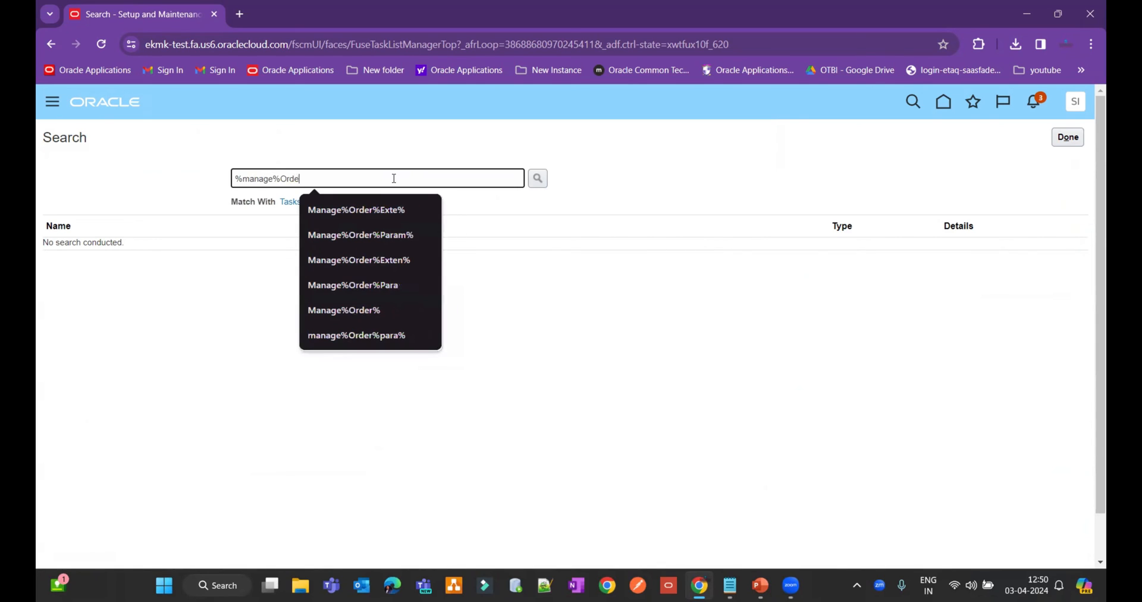
text(Ex)
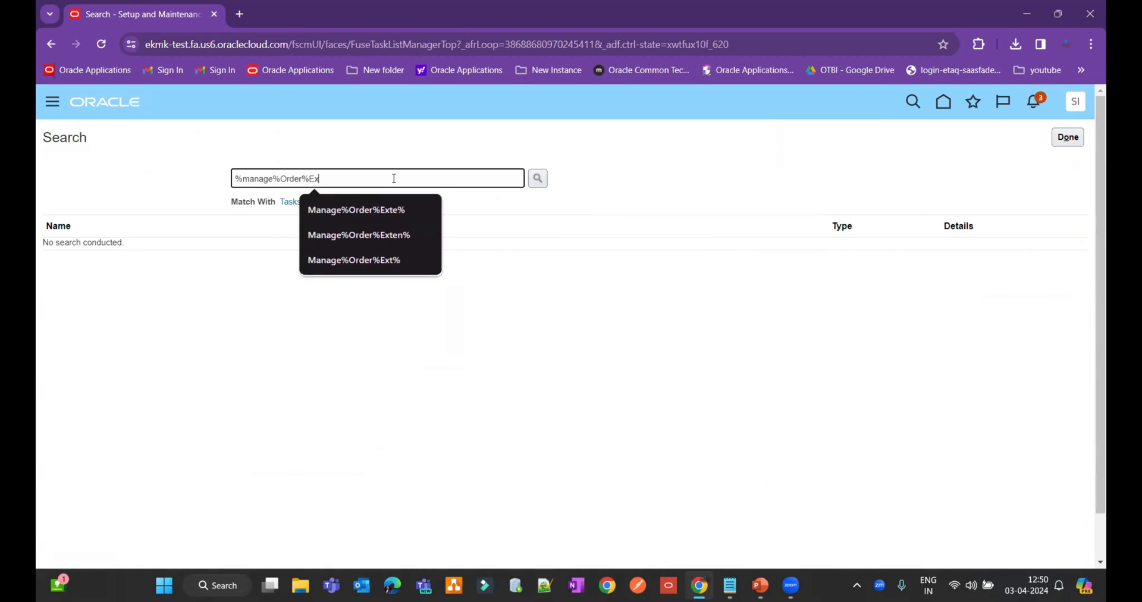
click(355, 210)
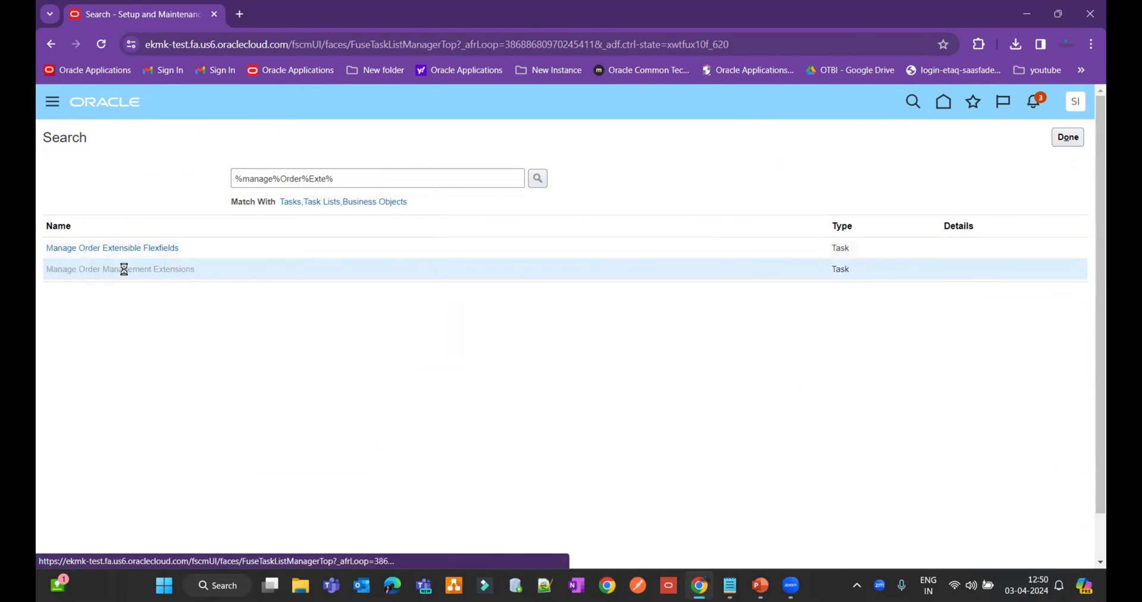
Open On Save extension TEST3 in Manage Order Management Extensions to show its Groovy code.
click(121, 268)
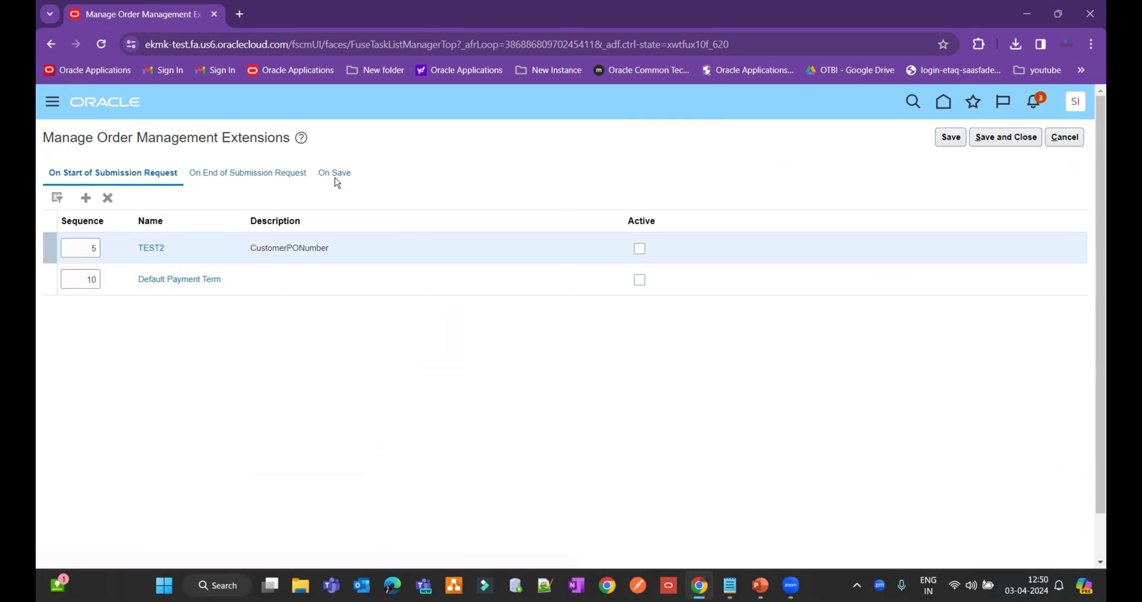
click(334, 173)
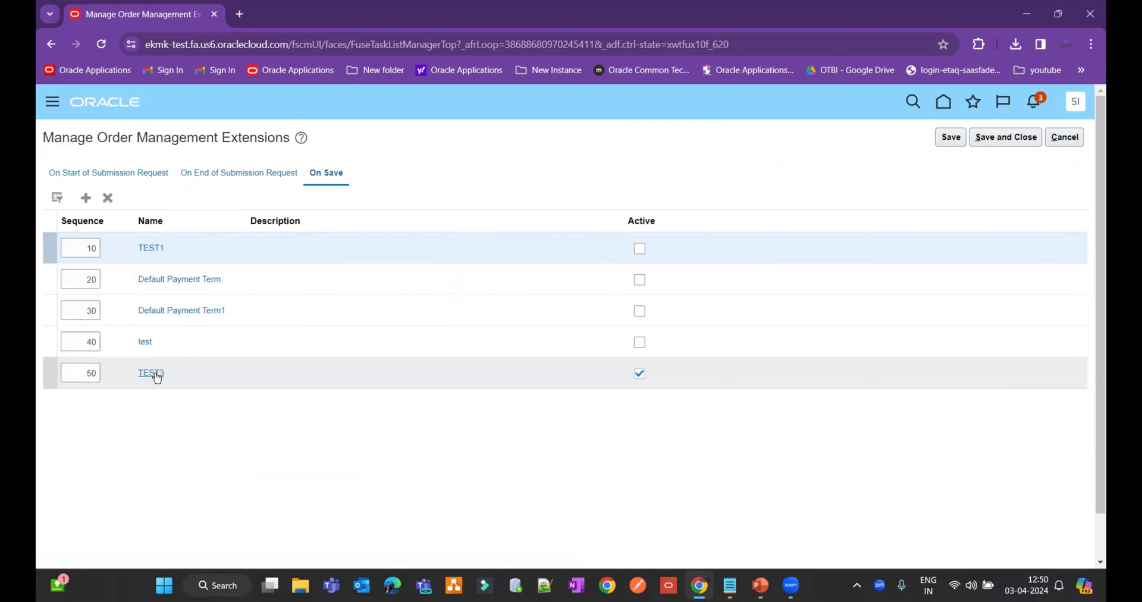
click(152, 373)
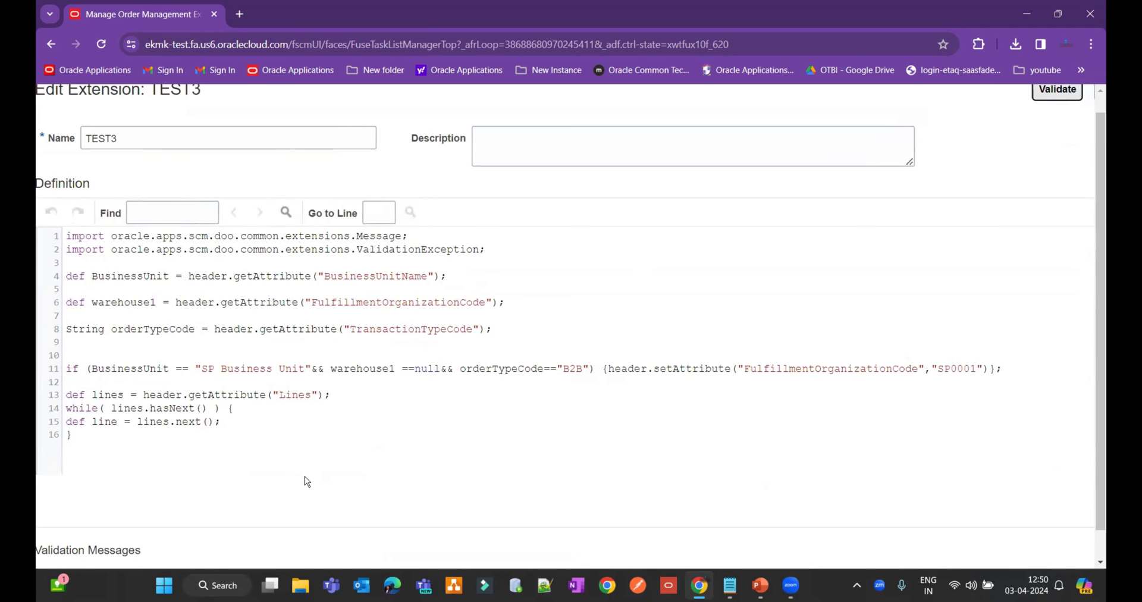
scroll(up, 3)
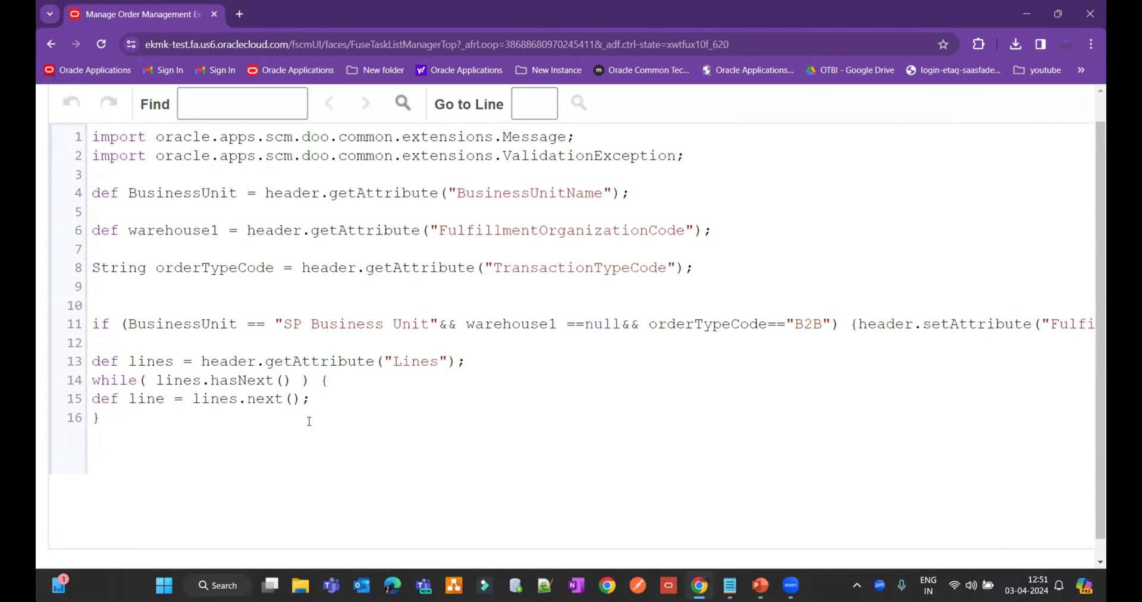
scroll(up, 3)
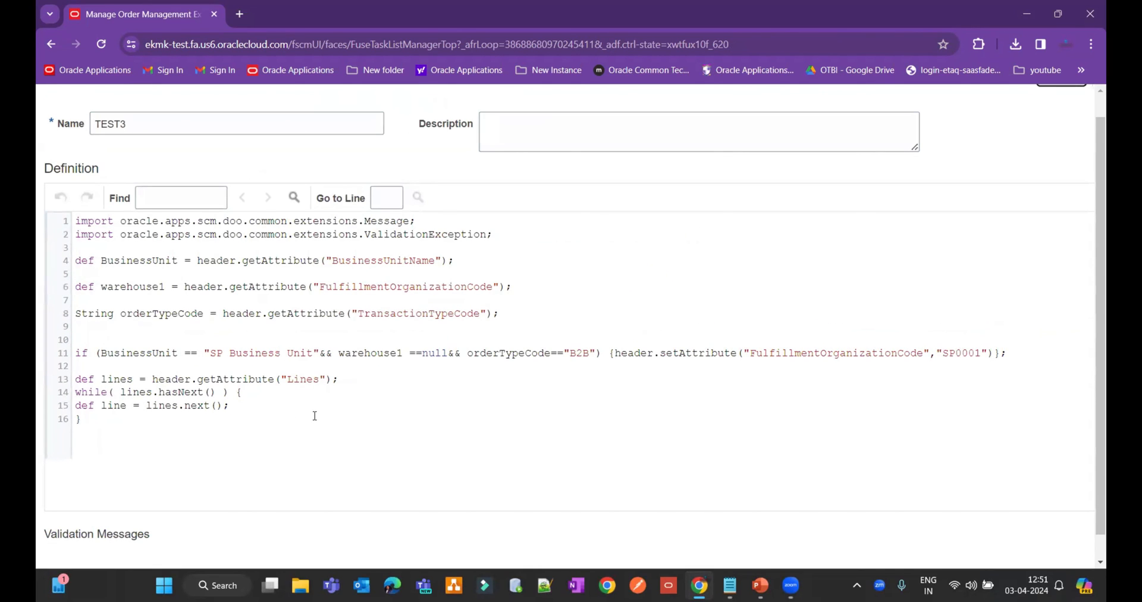
mouse_move(326, 406)
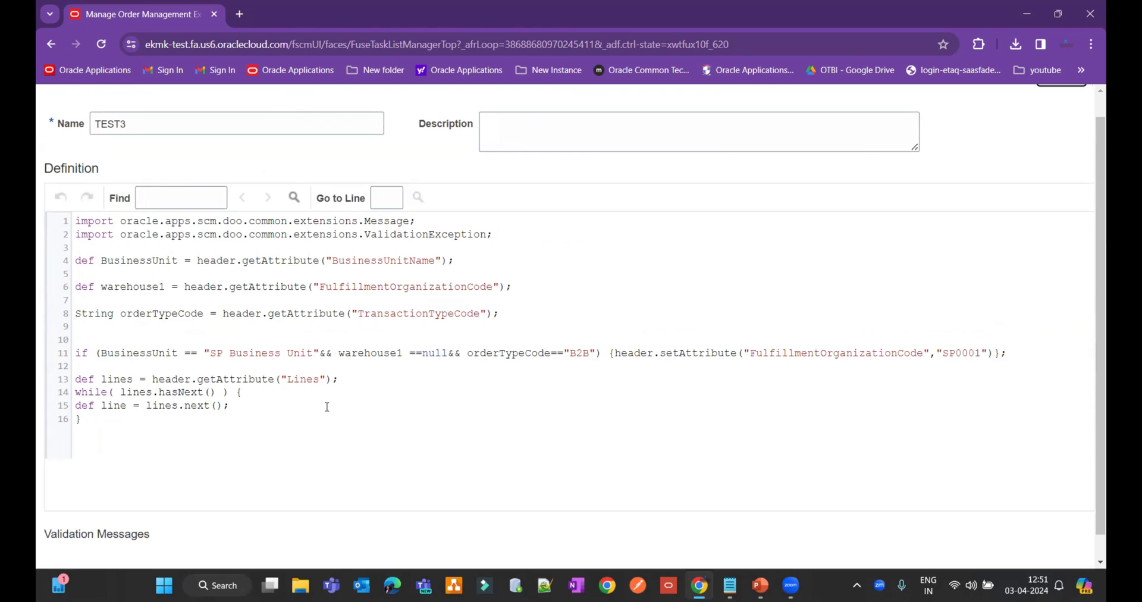